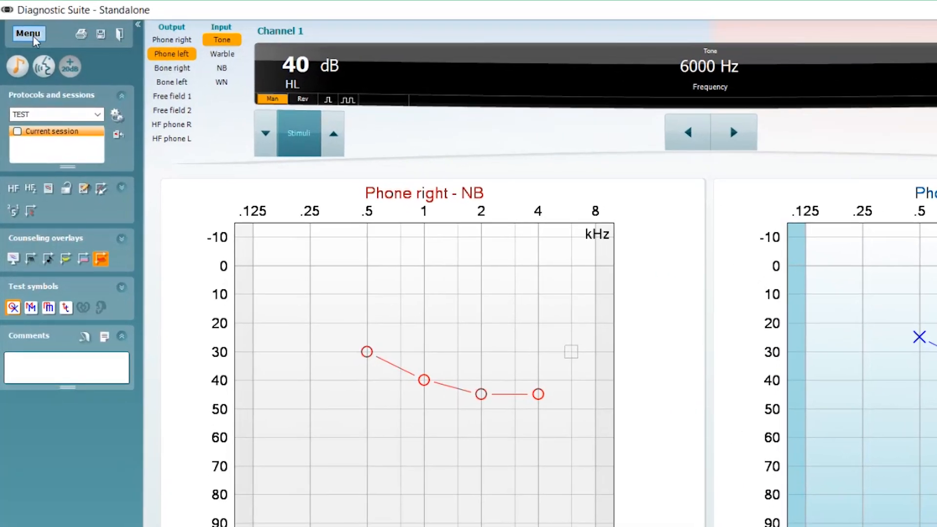
Open the Print Wizard, list factory default templates and select IA Default Audiometry.
{"action": "left_click", "coordinate": [28, 33]}
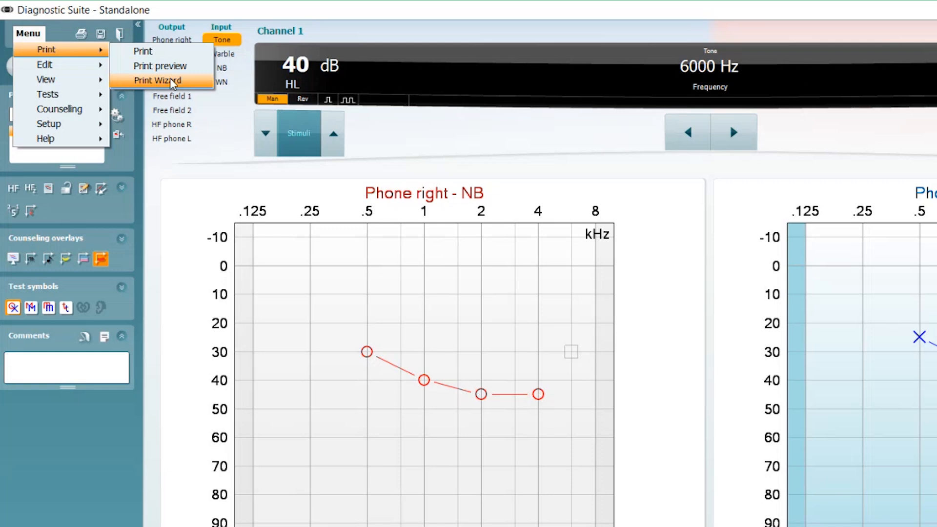
{"action": "left_click", "coordinate": [162, 81]}
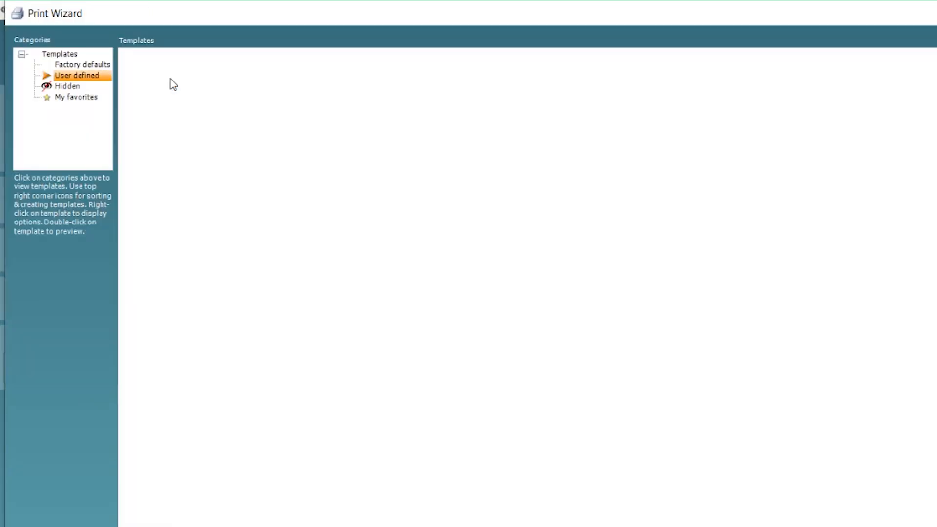
{"action": "mouse_move", "coordinate": [168, 81]}
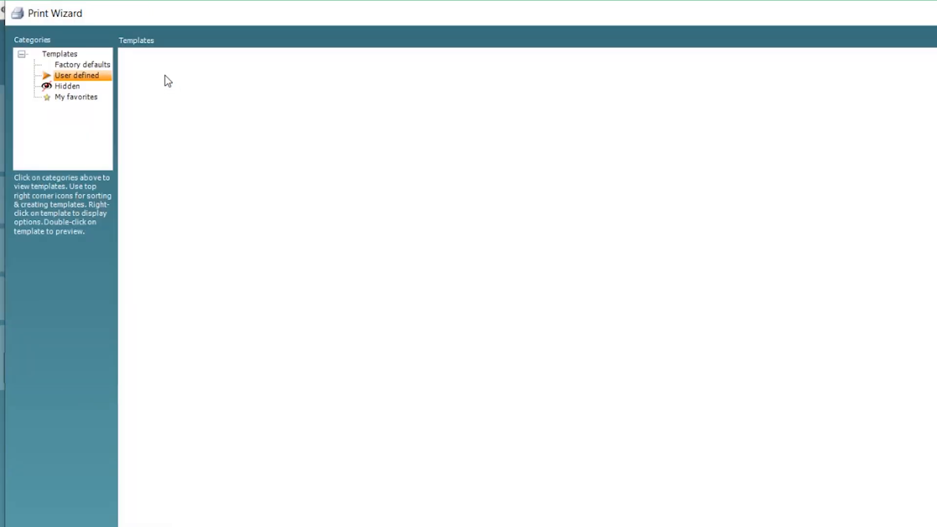
{"action": "mouse_move", "coordinate": [87, 49]}
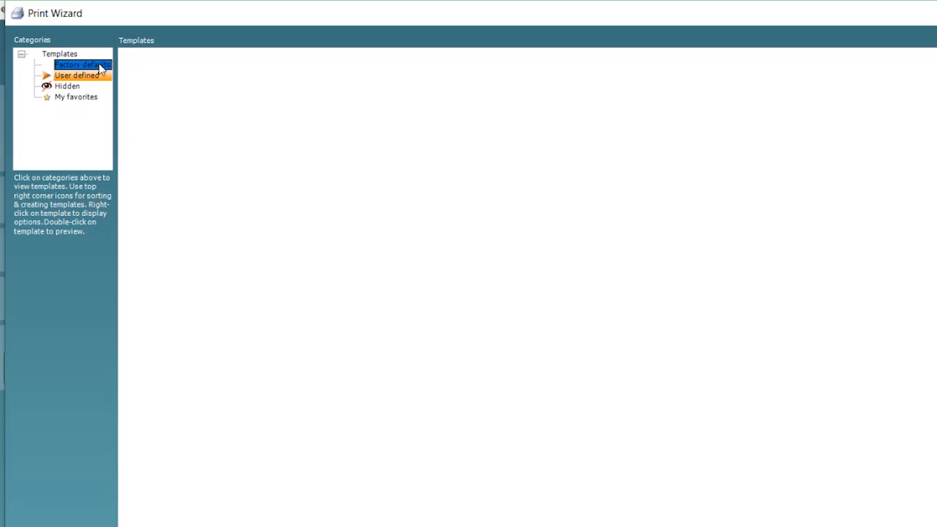
{"action": "left_click", "coordinate": [82, 64]}
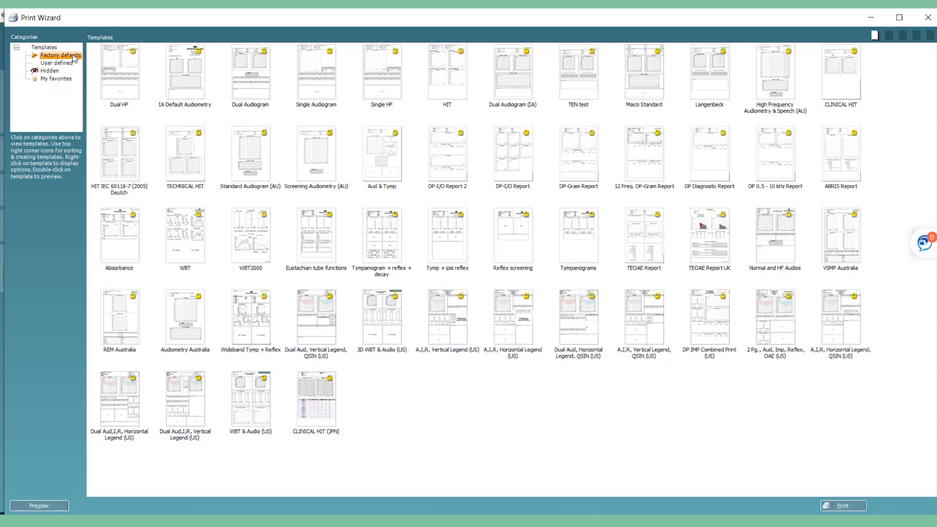
{"action": "left_click", "coordinate": [184, 72]}
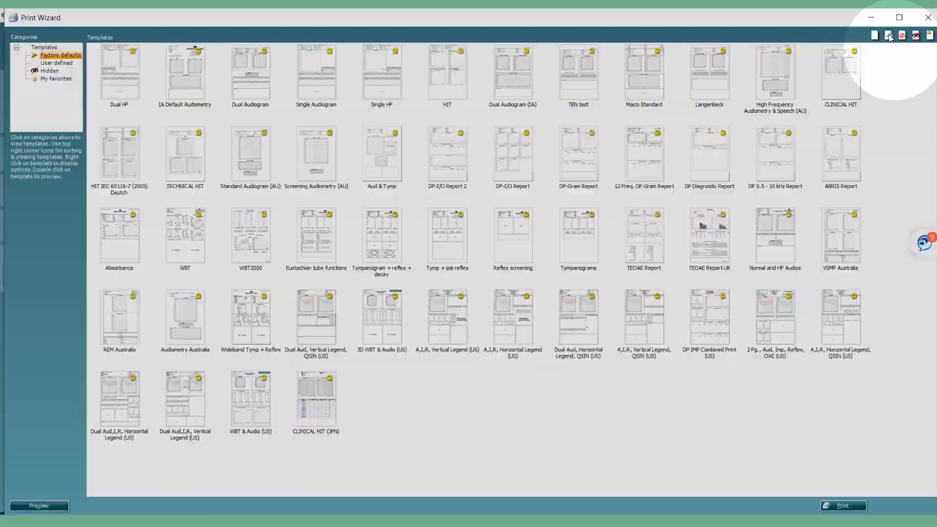
Edit IA Default Audiometry: remove Speech Audiometry, add client information, session date and AUD report.
{"action": "double_click", "coordinate": [185, 72]}
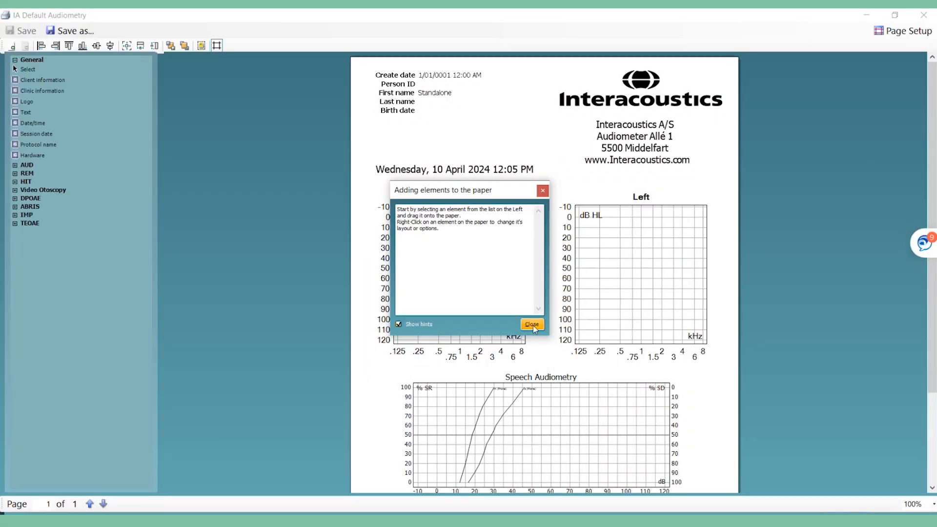
{"action": "left_click", "coordinate": [529, 324]}
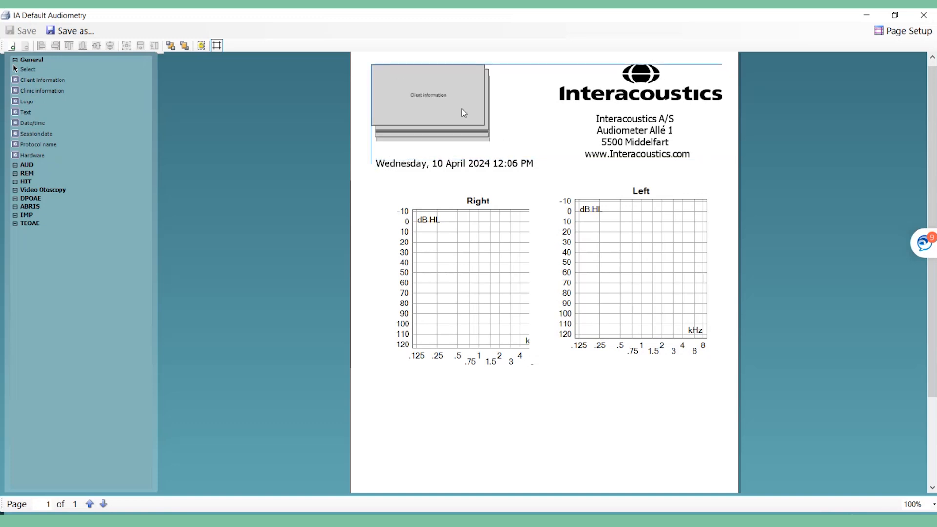
{"action": "right_click", "coordinate": [428, 96]}
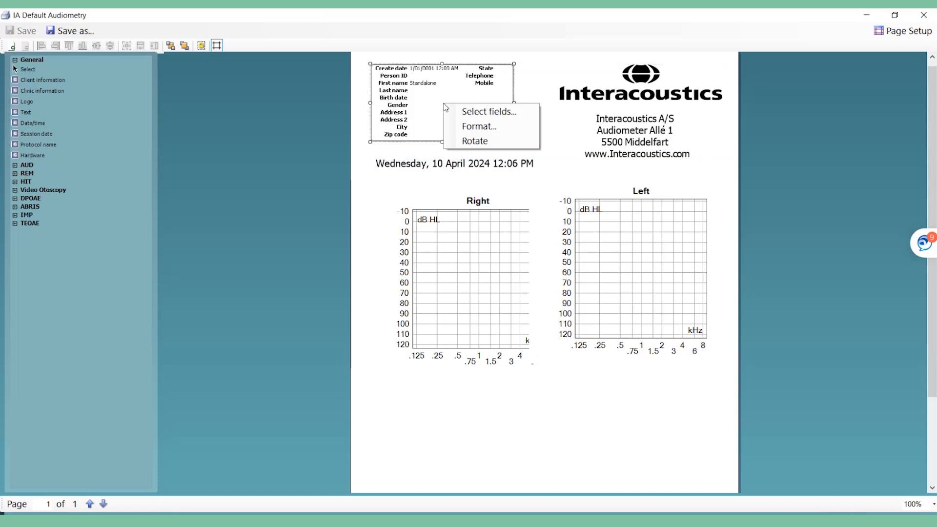
{"action": "mouse_move", "coordinate": [478, 141]}
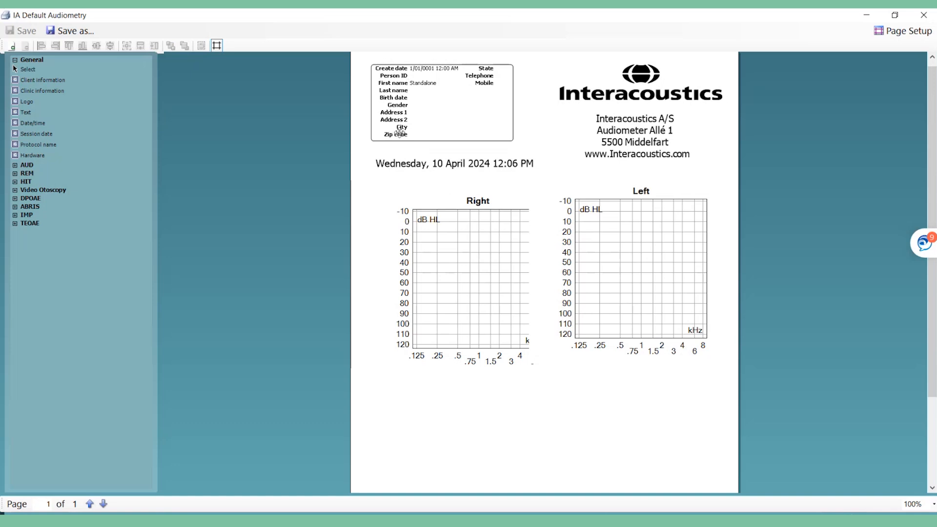
{"action": "left_click", "coordinate": [36, 134]}
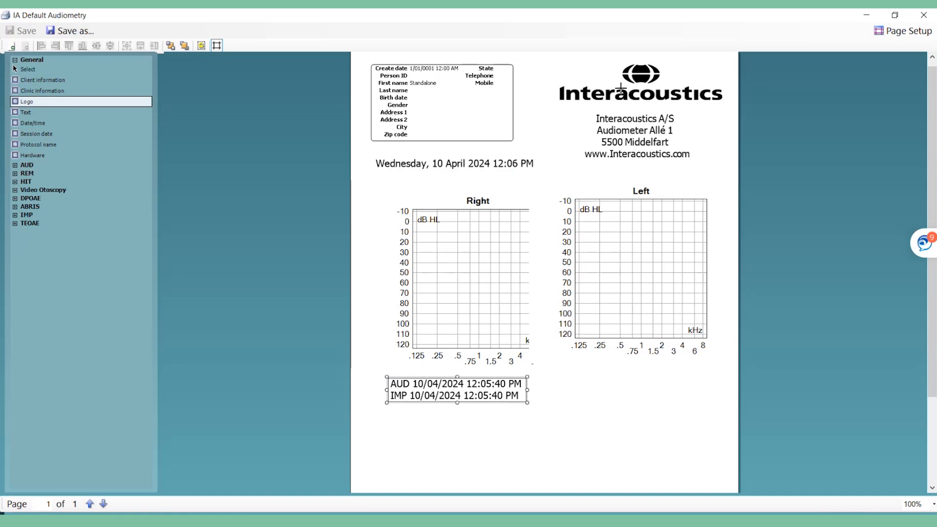
{"action": "mouse_move", "coordinate": [294, 93]}
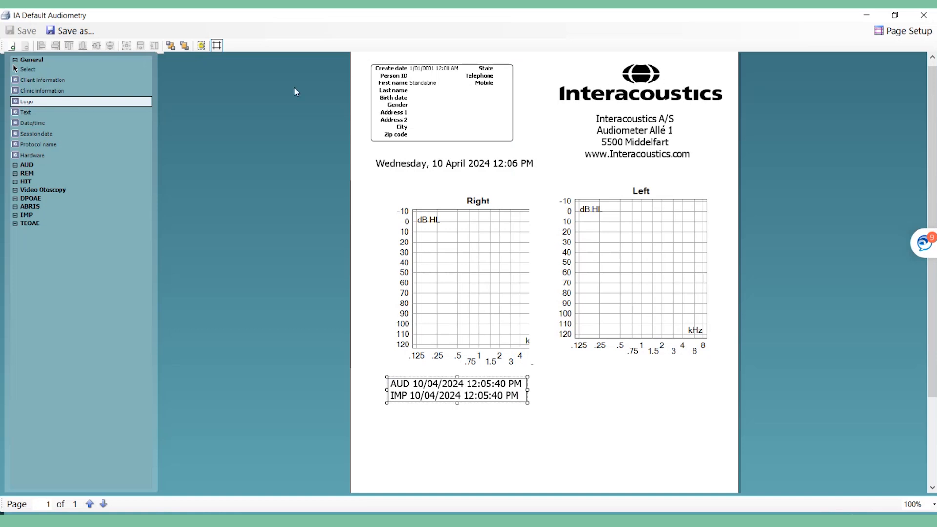
{"action": "left_click", "coordinate": [14, 165]}
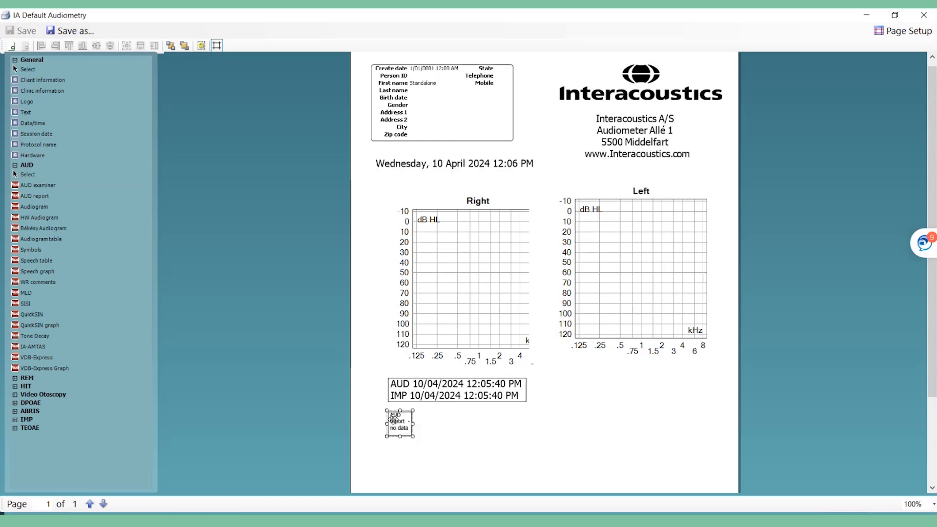
Widen the AUD report box across the page and save the layout as 'Test'.
{"action": "left_click_drag", "start_coordinate": [411, 434], "coordinate": [669, 460]}
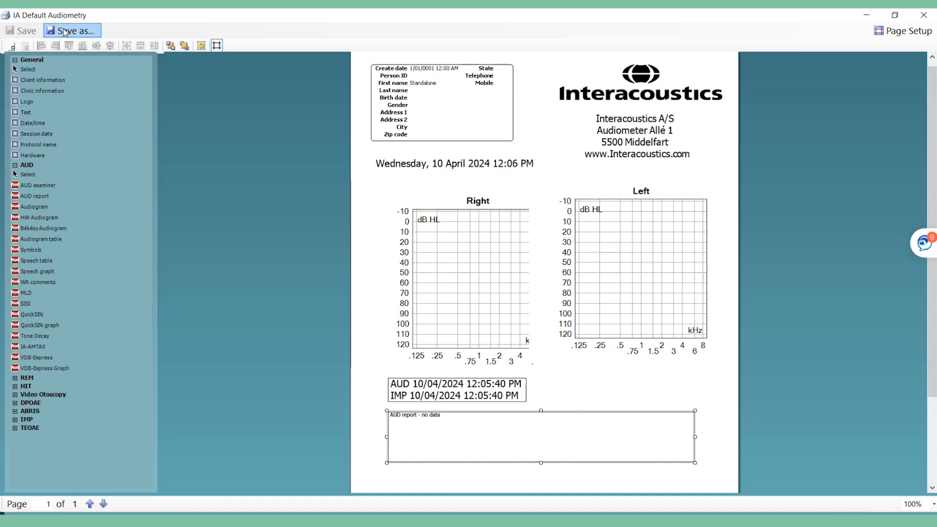
{"action": "left_click", "coordinate": [71, 31]}
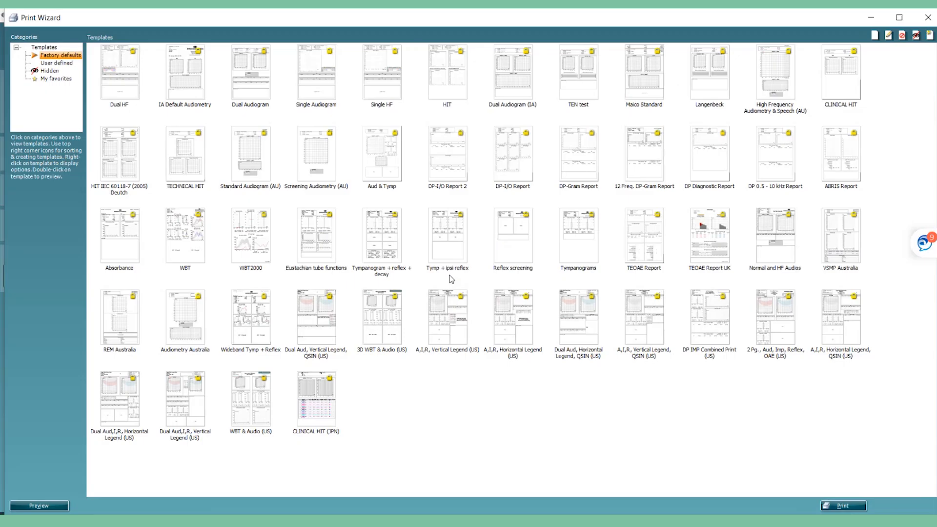
List the User defined category to find the saved Test template.
{"action": "left_click", "coordinate": [57, 64]}
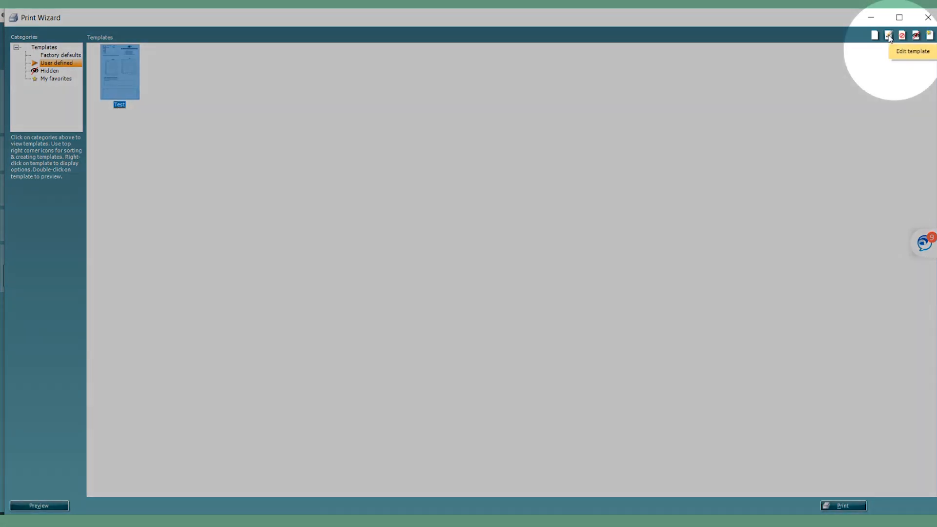
{"action": "left_click", "coordinate": [888, 35]}
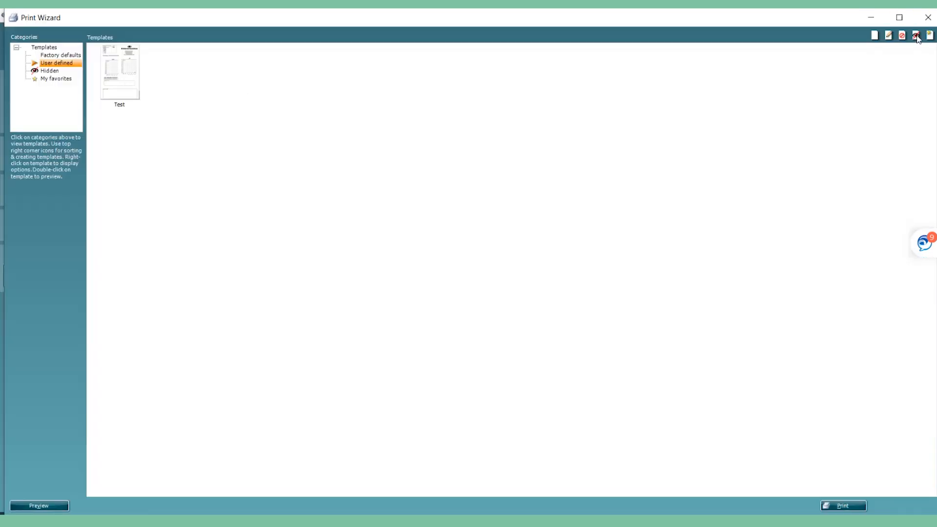
{"action": "mouse_move", "coordinate": [874, 34]}
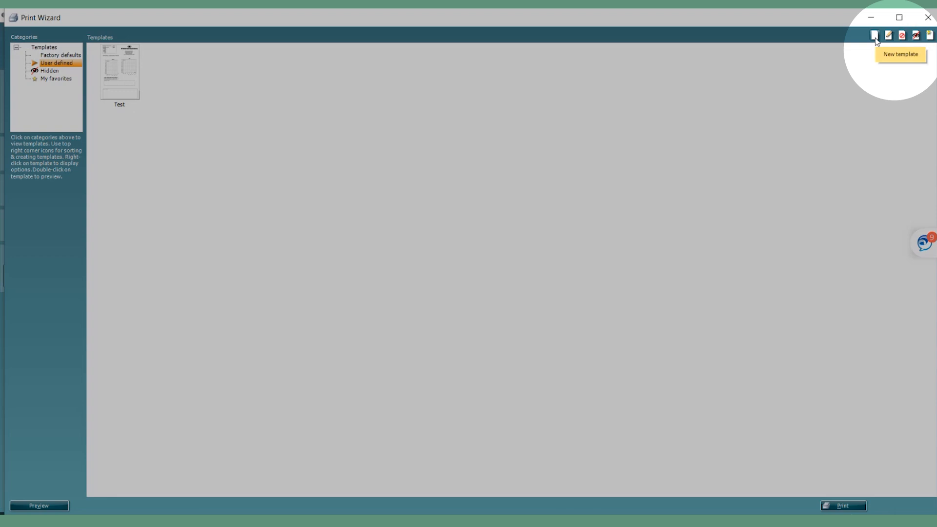
Start a blank new template and view its page layout settings.
{"action": "left_click", "coordinate": [879, 34]}
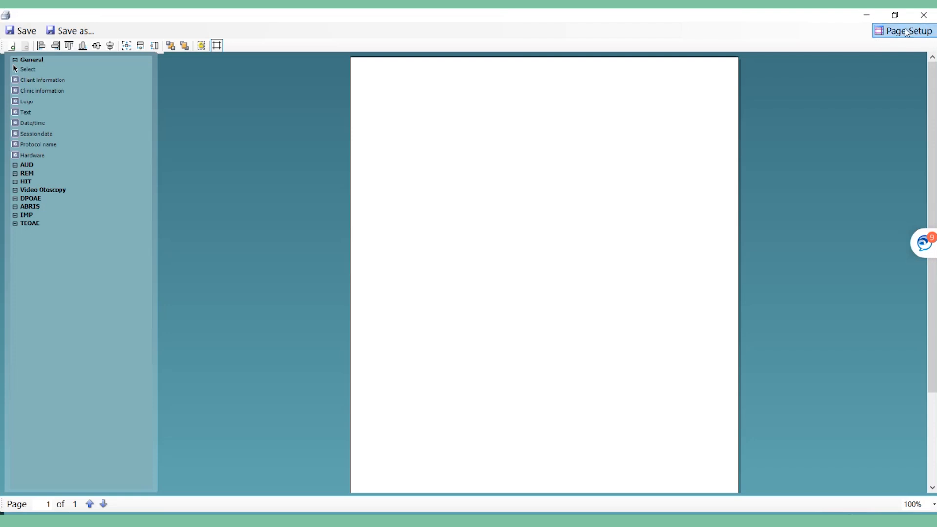
{"action": "left_click", "coordinate": [907, 31]}
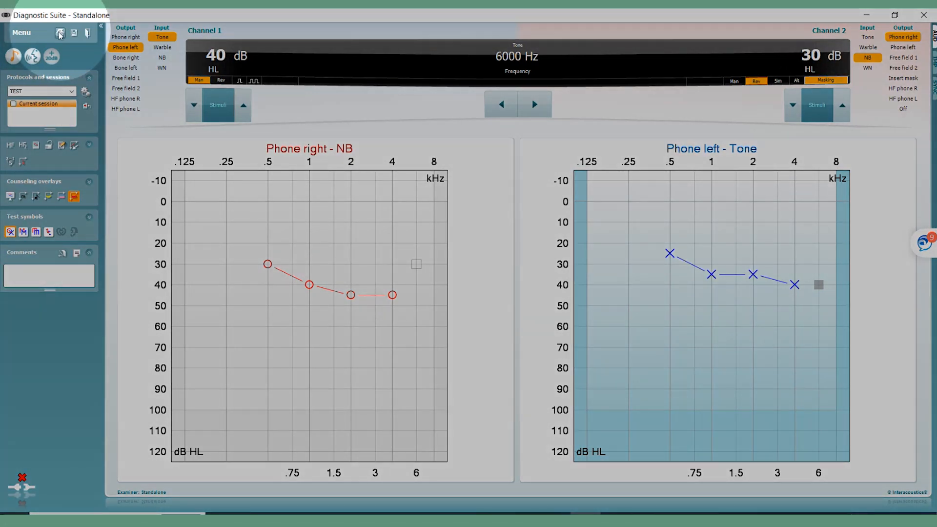
Print the audiogram using the user-defined Test template.
{"action": "left_click", "coordinate": [59, 32]}
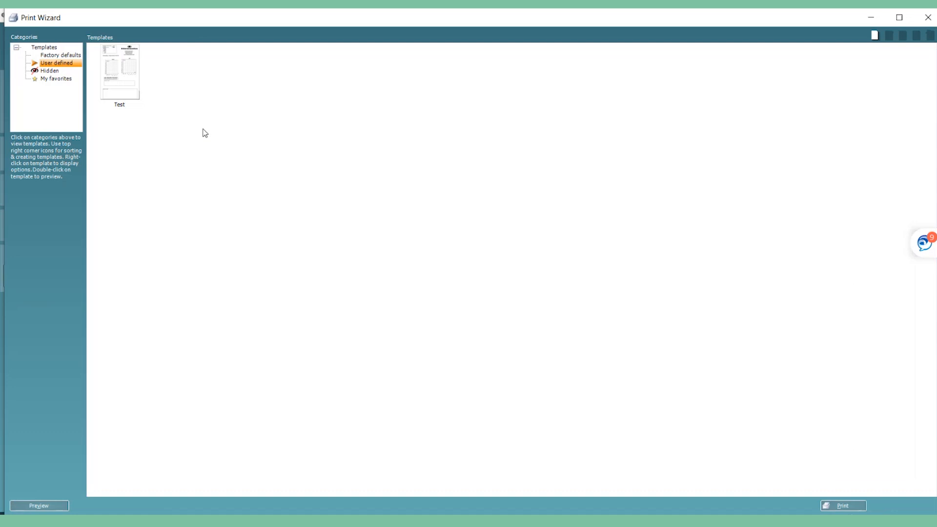
{"action": "left_click", "coordinate": [119, 72]}
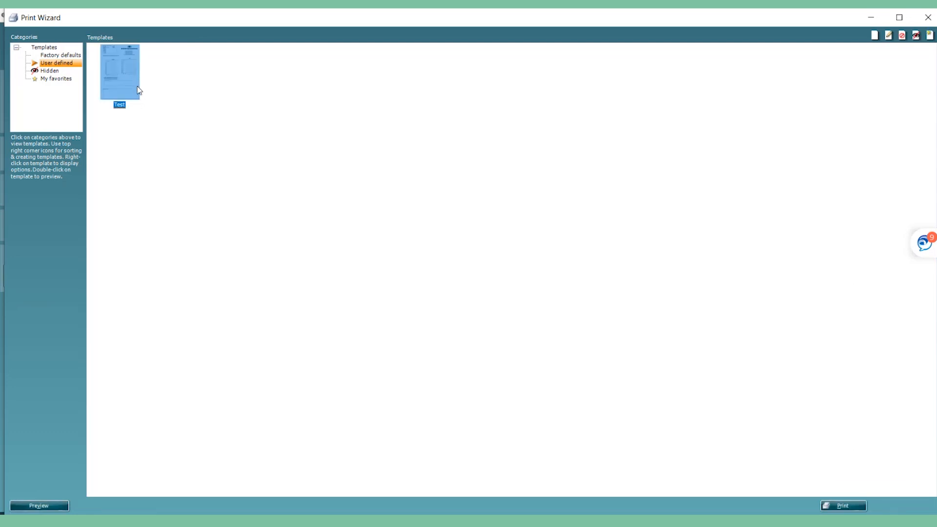
{"action": "left_click", "coordinate": [843, 506]}
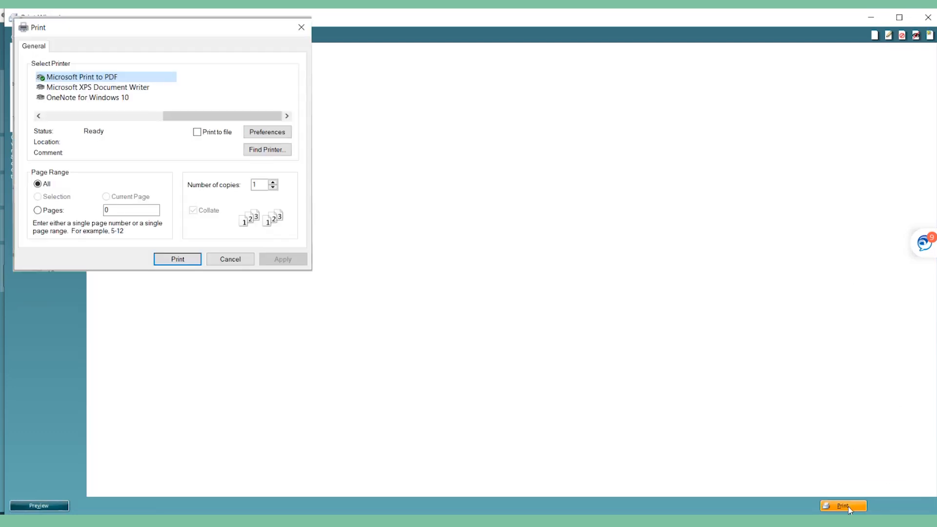
{"action": "mouse_move", "coordinate": [230, 258]}
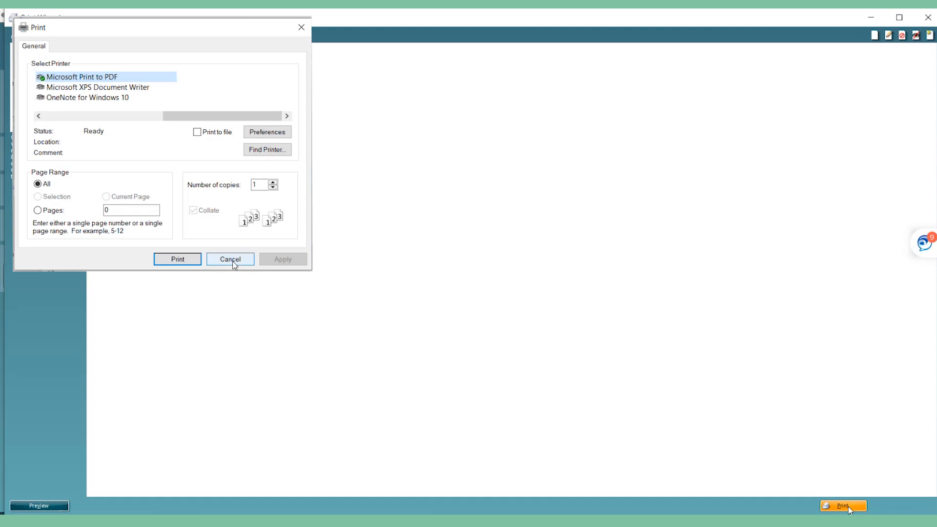